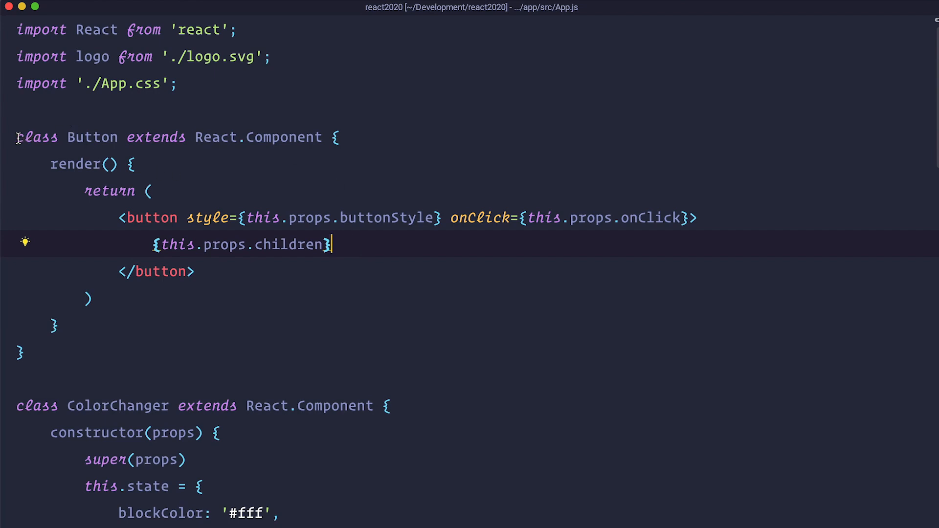
Recolour the square on localhost:3000 with the Blue button, then another colour button
{"action": "scroll", "scroll_direction": "down", "scroll_amount": 3}
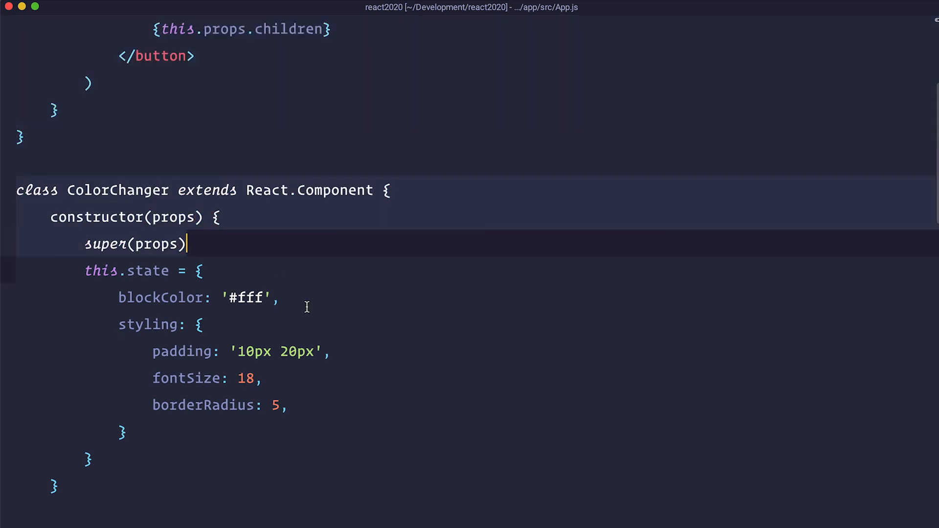
{"action": "scroll", "scroll_direction": "down", "scroll_amount": 3}
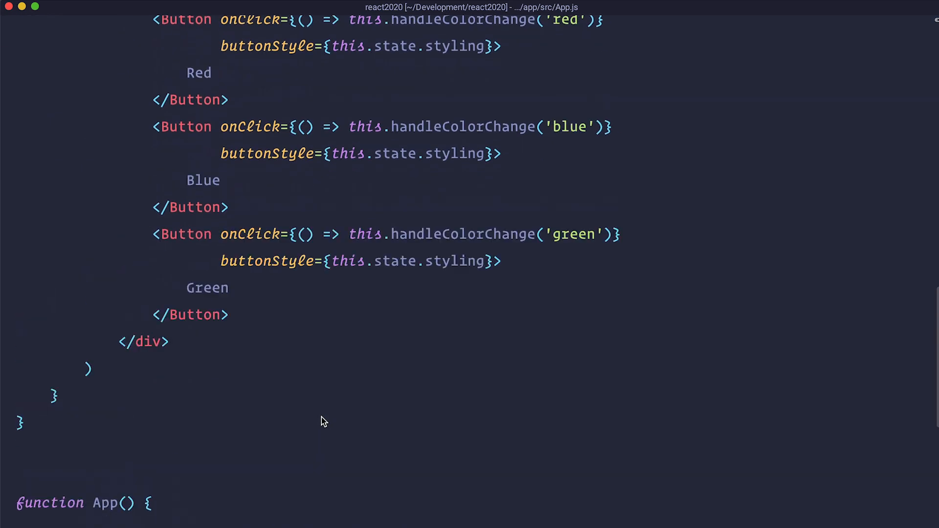
{"action": "scroll", "scroll_direction": "down", "scroll_amount": 3}
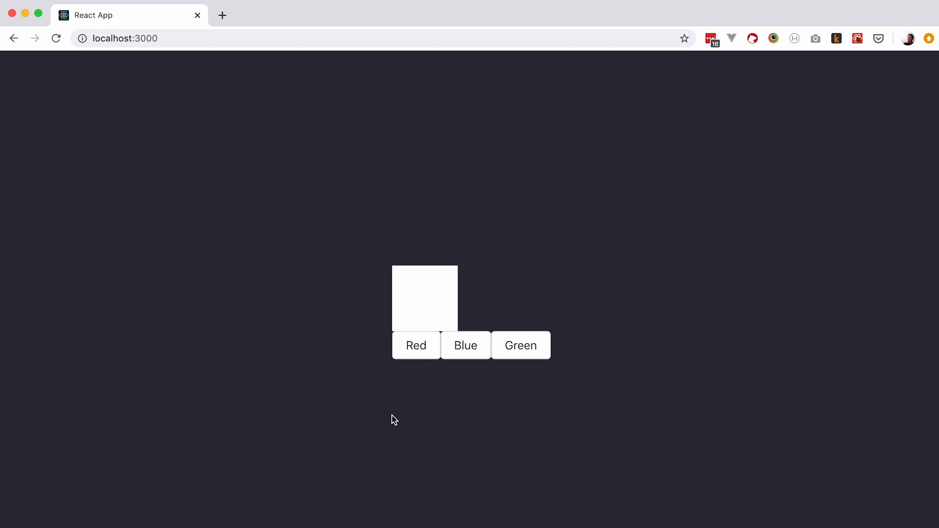
{"action": "mouse_move", "coordinate": [443, 311]}
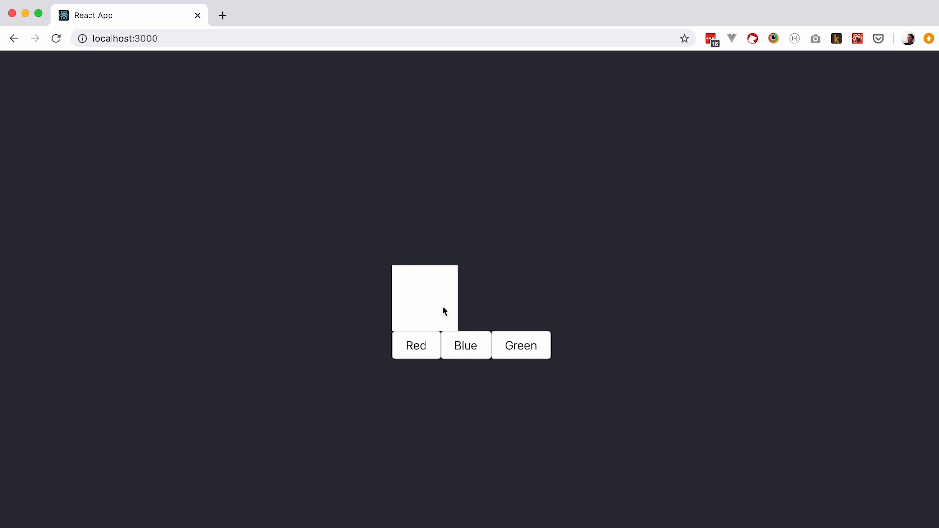
{"action": "mouse_move", "coordinate": [417, 300]}
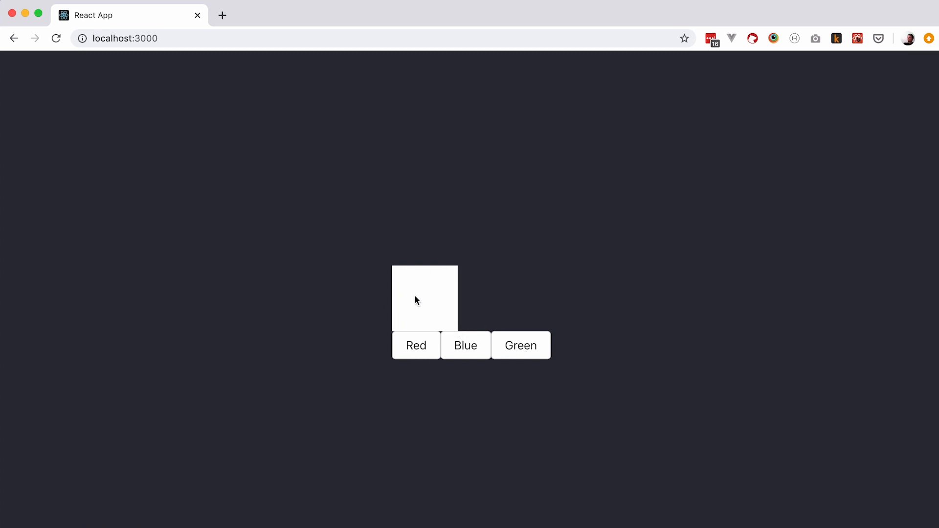
{"action": "left_click", "coordinate": [466, 346]}
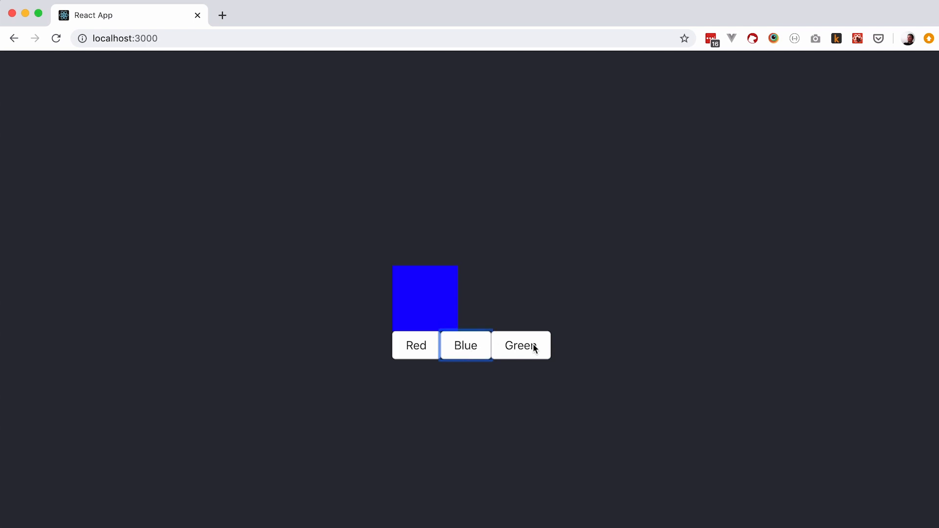
{"action": "left_click", "coordinate": [520, 346]}
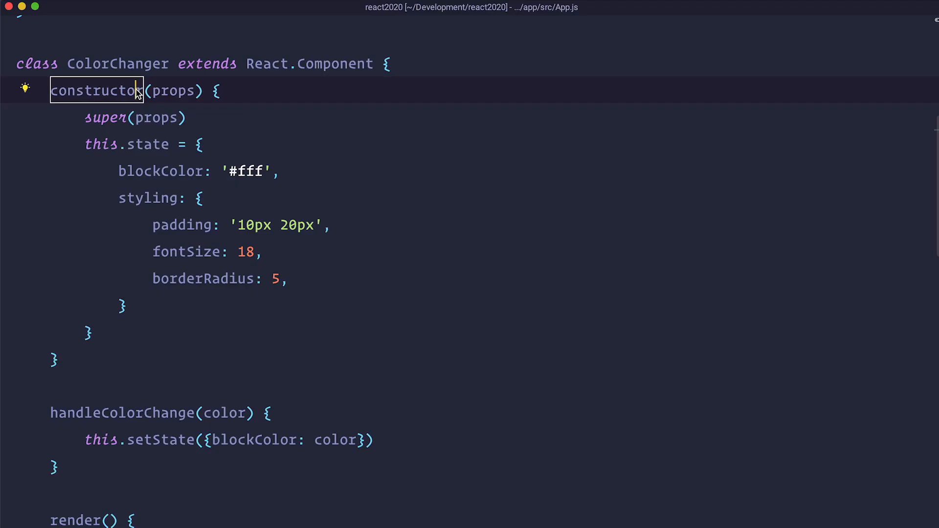
{"action": "mouse_move", "coordinate": [101, 126]}
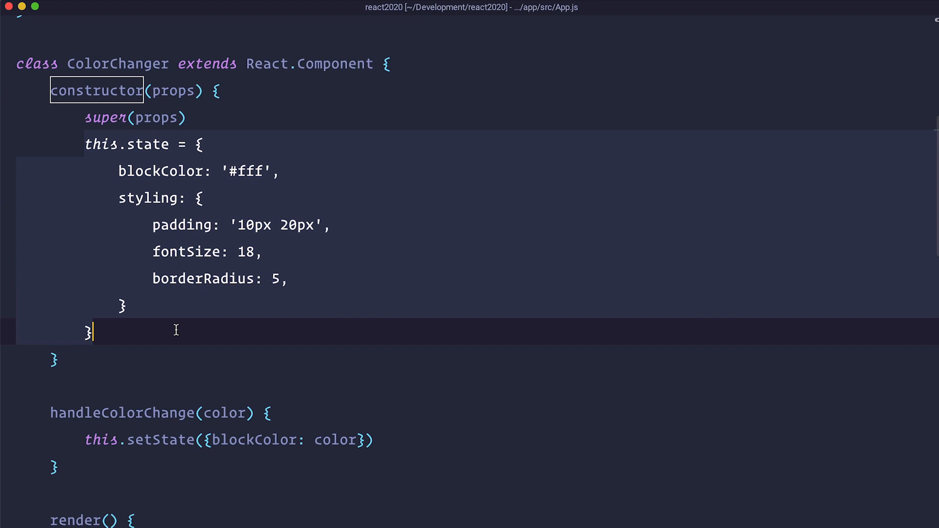
Scroll through the ColorChanger class reviewing its state and handleColorChange
{"action": "scroll", "scroll_direction": "down", "scroll_amount": 3}
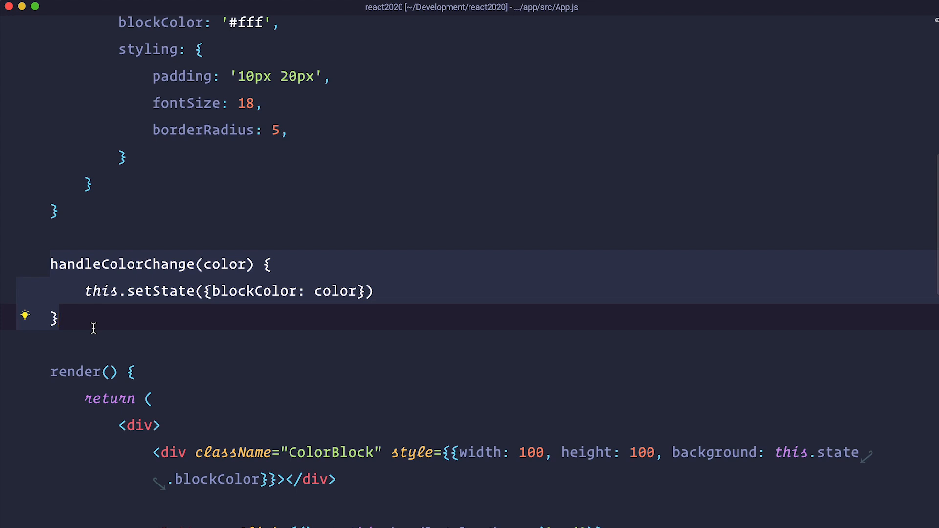
{"action": "scroll", "scroll_direction": "down", "scroll_amount": 3}
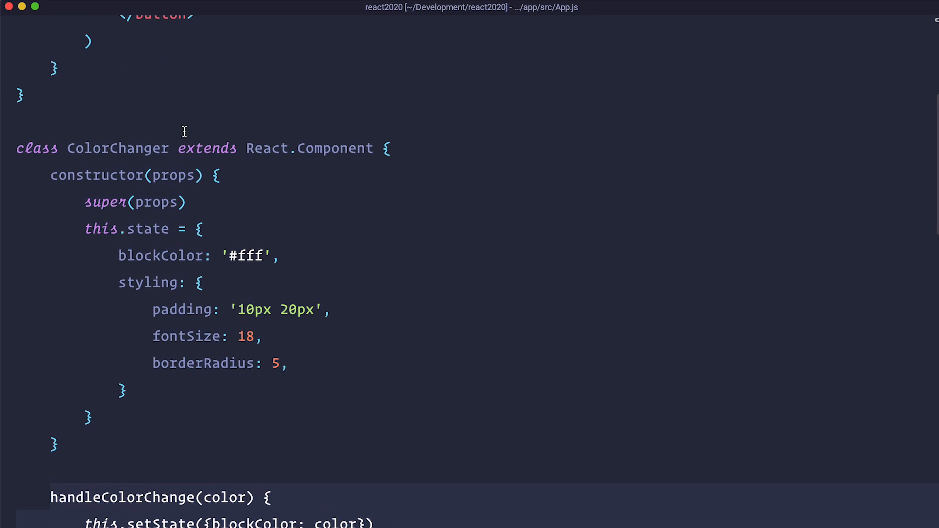
{"action": "mouse_move", "coordinate": [268, 142]}
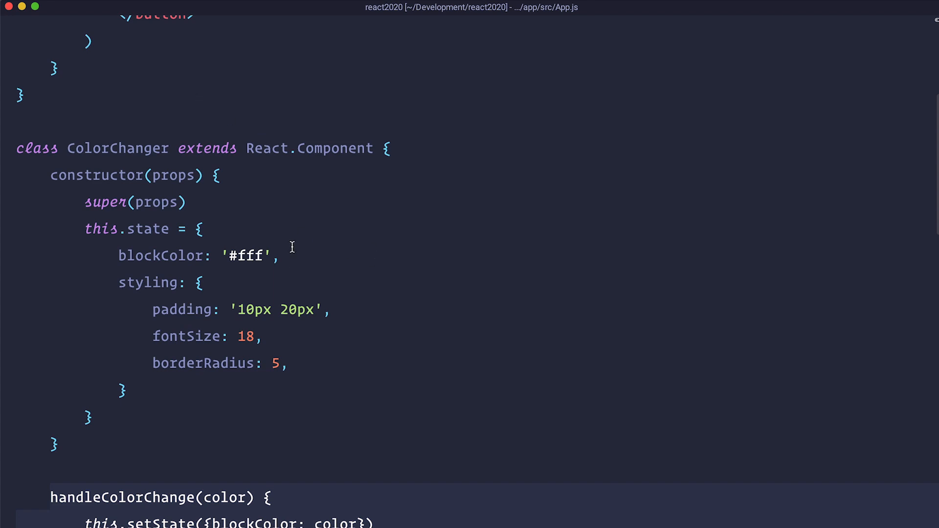
{"action": "scroll", "scroll_direction": "down", "scroll_amount": 3}
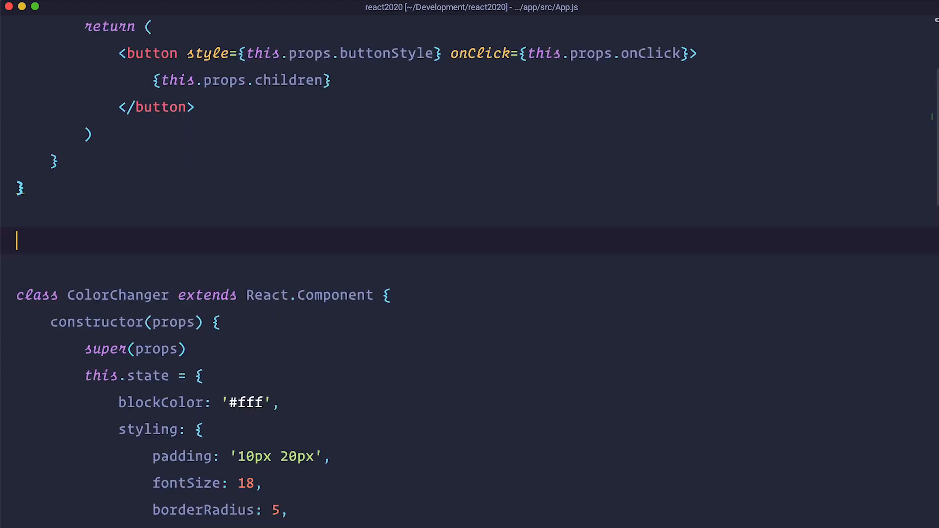
Declare function ColorChangerF (props) with the copied render JSX and render <ColorChangerF /> in App's header
{"action": "type", "text": "function ColorChangerF (props) {"}
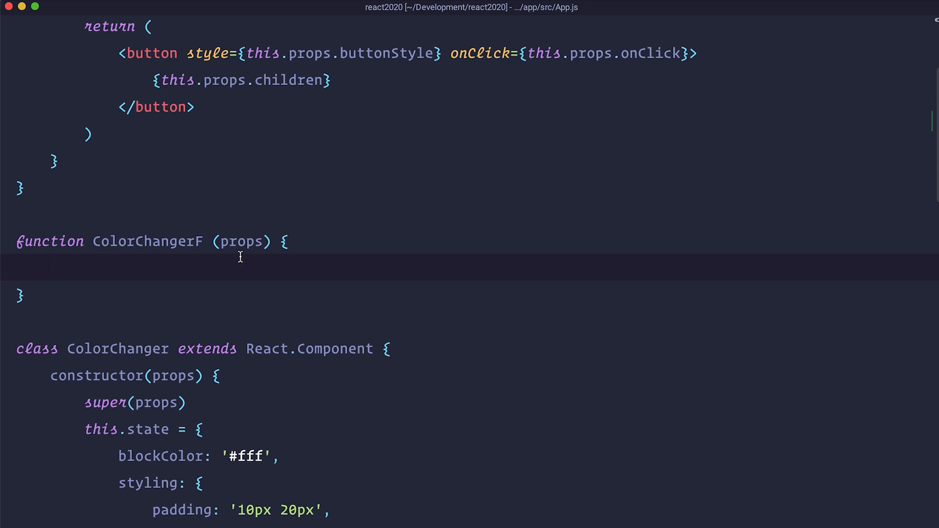
{"action": "mouse_move", "coordinate": [226, 273]}
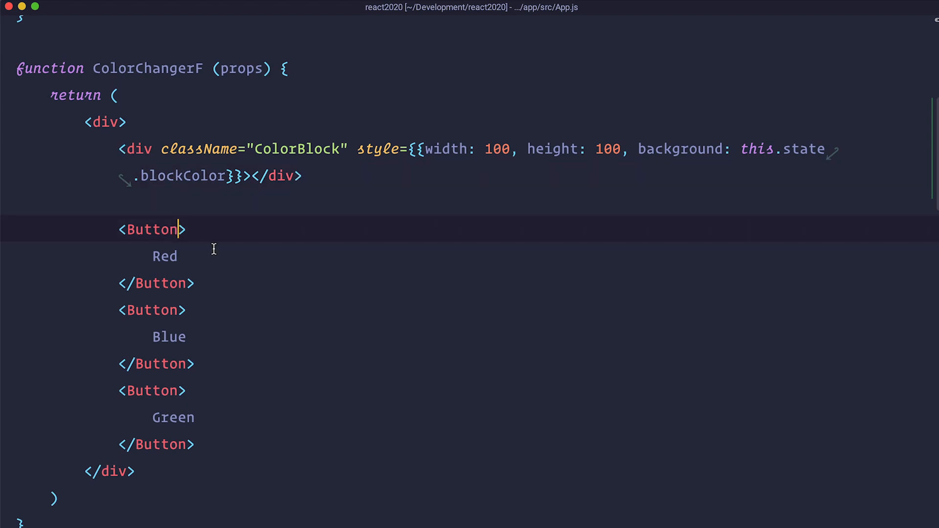
{"action": "scroll", "scroll_direction": "down", "scroll_amount": 3}
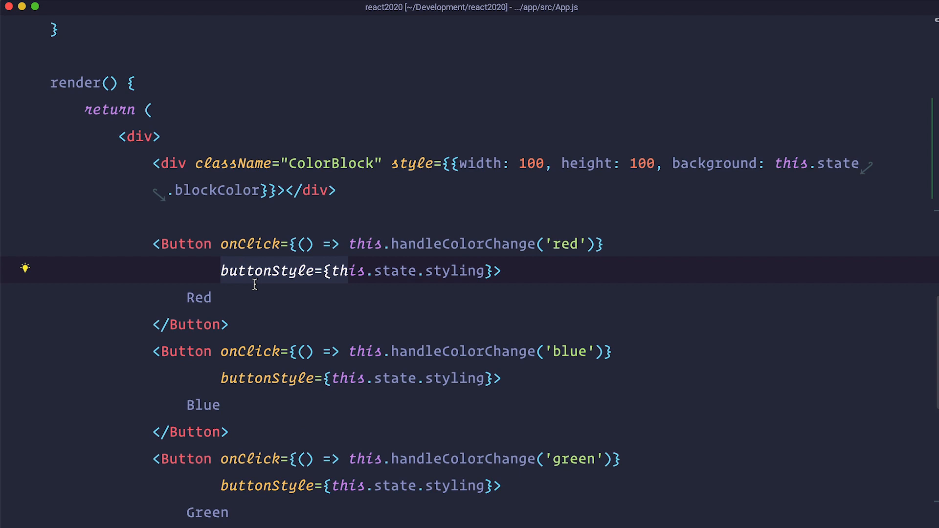
{"action": "mouse_move", "coordinate": [376, 256]}
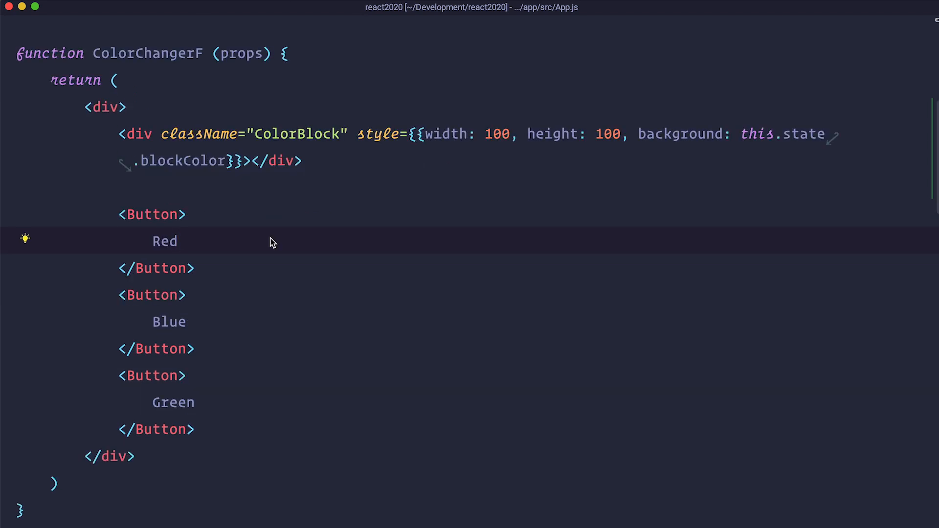
{"action": "scroll", "scroll_direction": "down", "scroll_amount": 3}
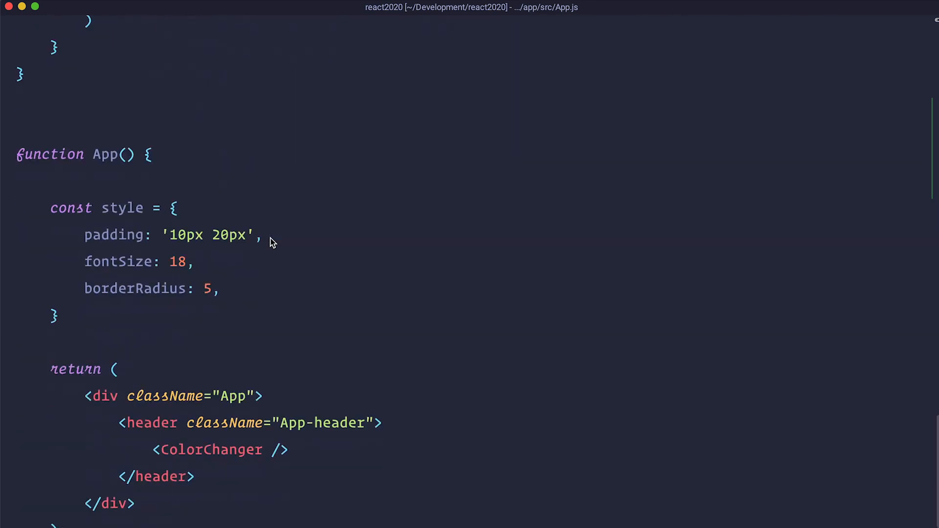
{"action": "type", "text": "<ColorChangerF />"}
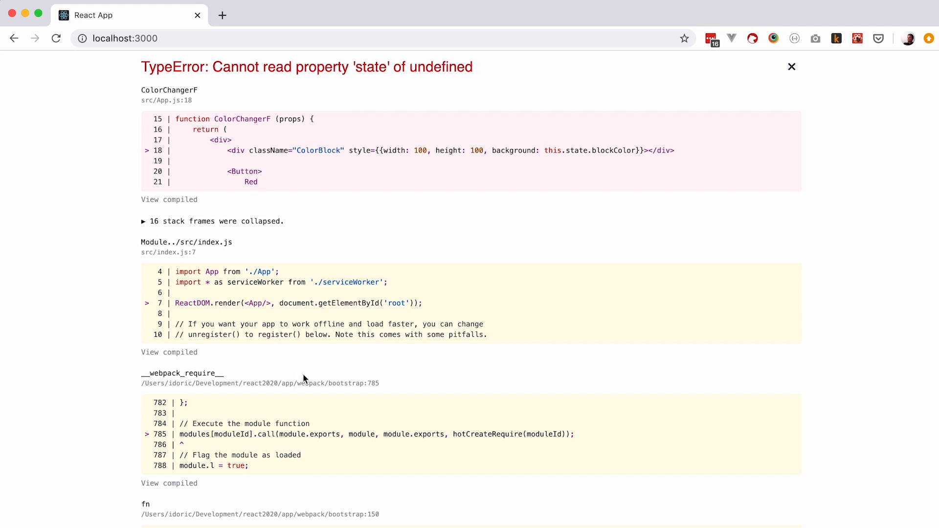
{"action": "mouse_move", "coordinate": [578, 140]}
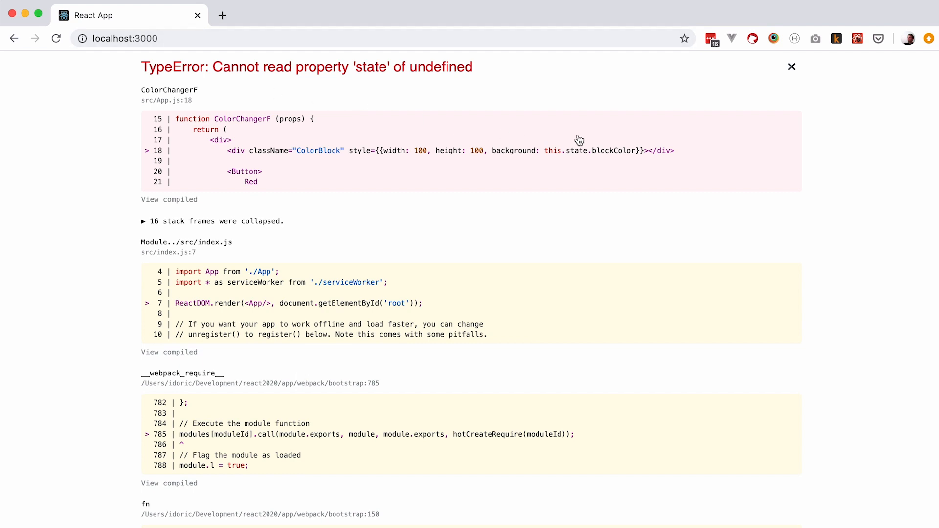
{"action": "mouse_move", "coordinate": [551, 161]}
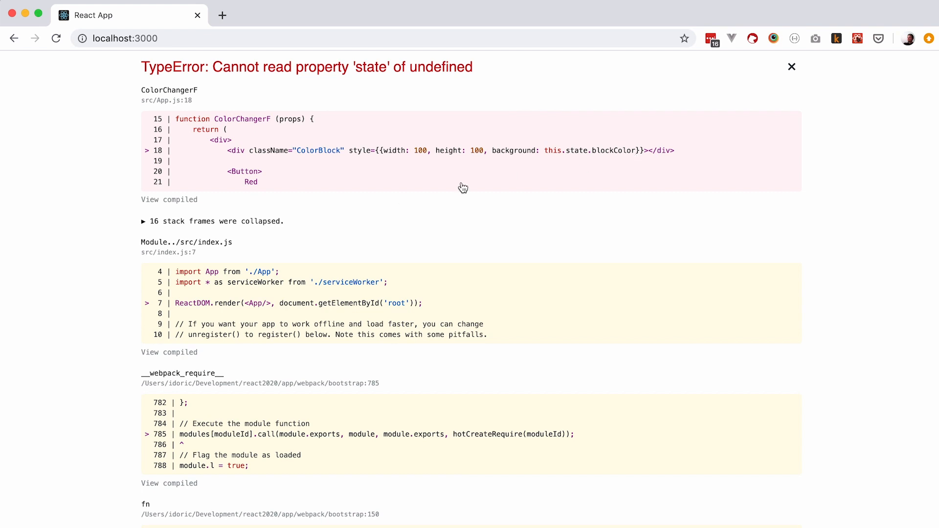
{"action": "mouse_move", "coordinate": [403, 204]}
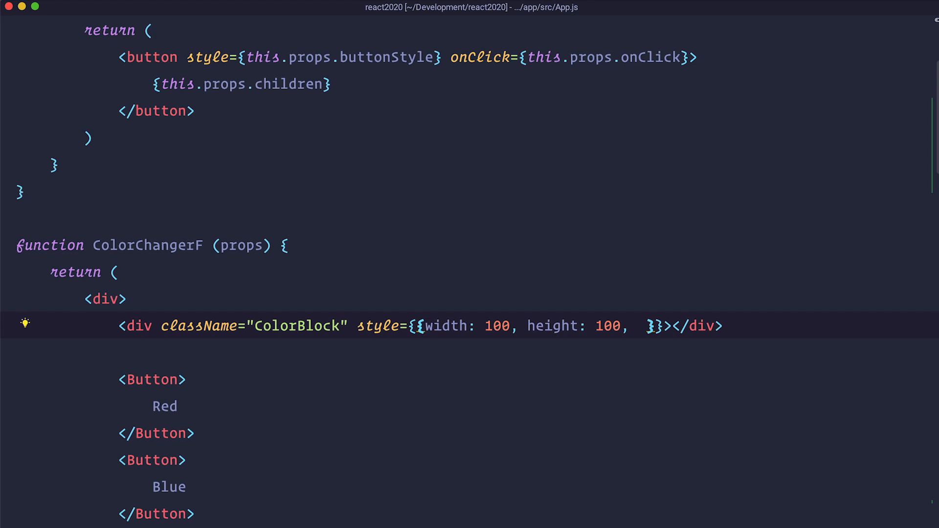
Set the ColorBlock style to background: '#ffffff' in ColorChangerF
{"action": "type", "text": "background: '#ffffff'"}
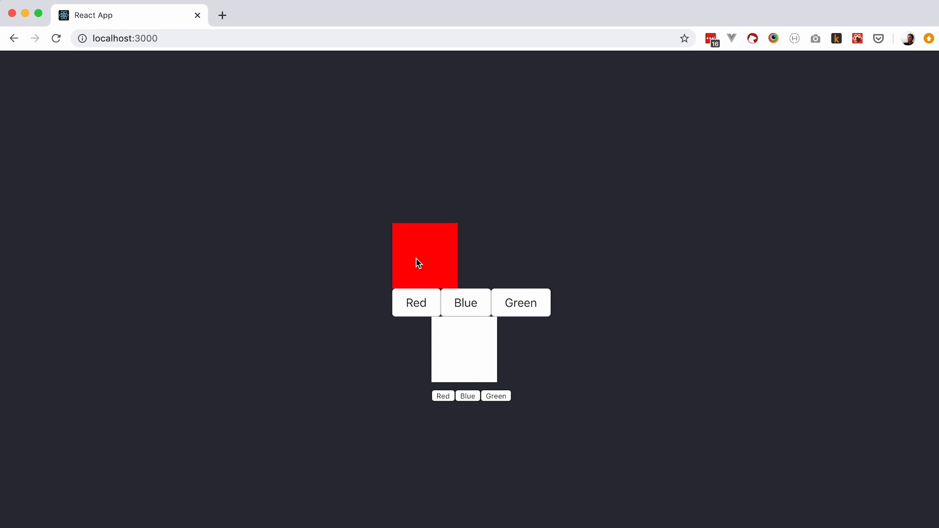
{"action": "mouse_move", "coordinate": [445, 372]}
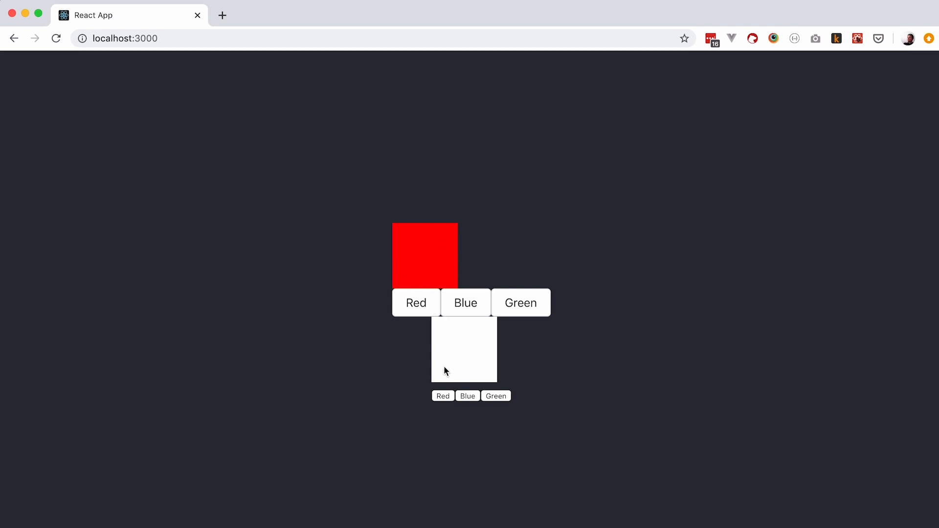
{"action": "mouse_move", "coordinate": [473, 361]}
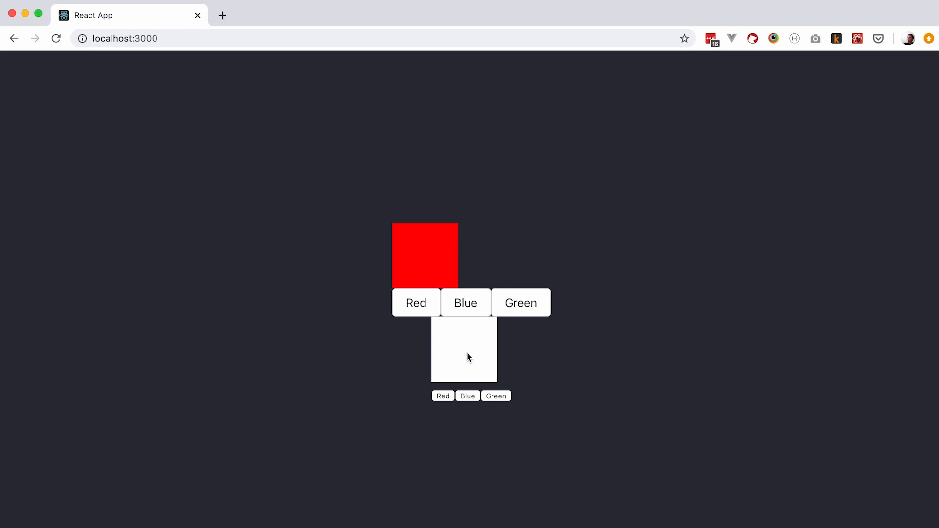
{"action": "mouse_move", "coordinate": [449, 340]}
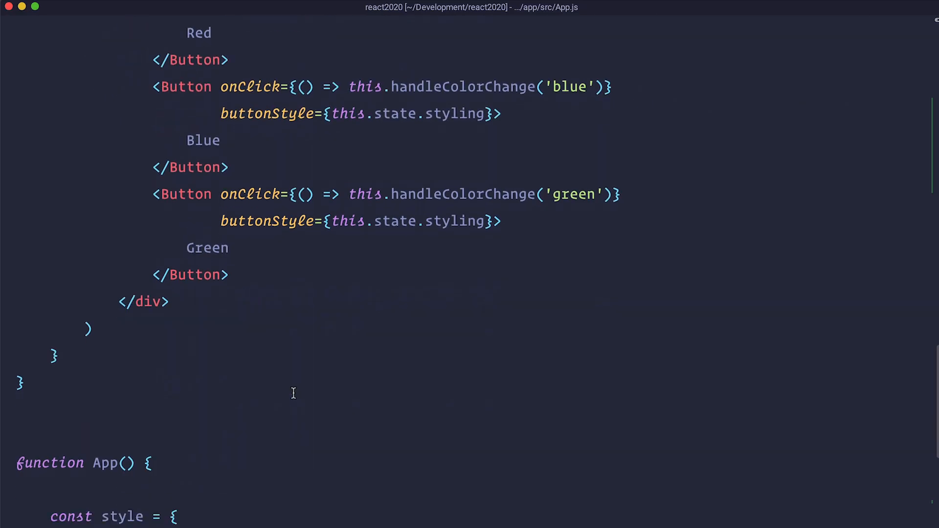
Scroll the class component code after checking the new white block in Chrome
{"action": "scroll", "scroll_direction": "down", "scroll_amount": 3}
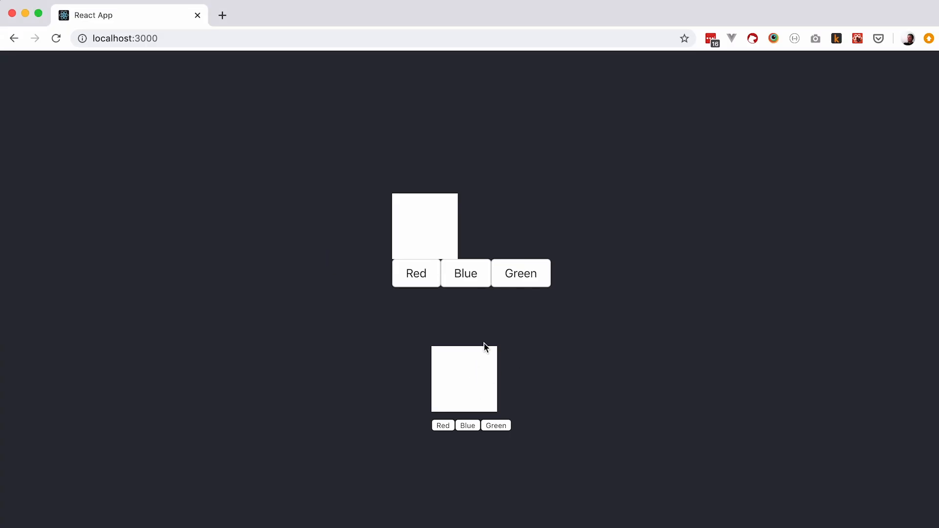
{"action": "left_click", "coordinate": [466, 273]}
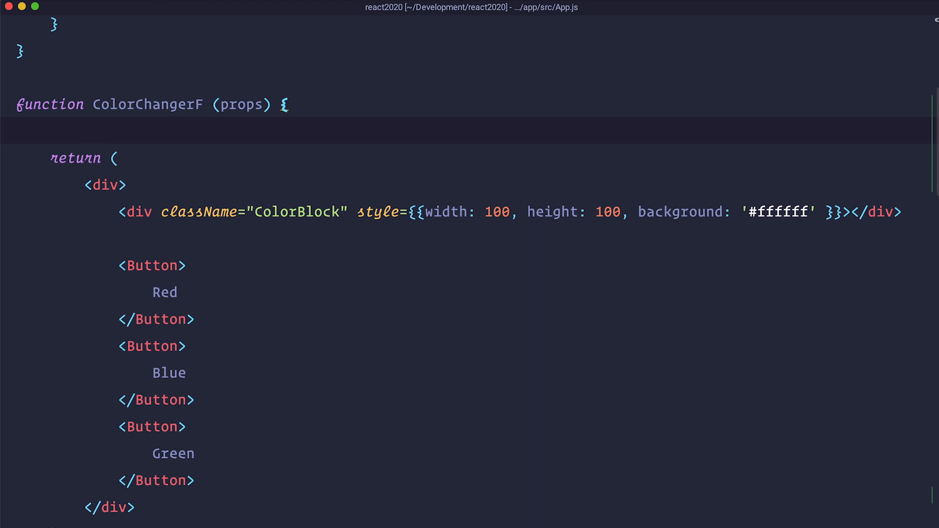
Begin a `const []` declaration above ColorChangerF's return and compare with the class state
{"action": "type", "text": "const"}
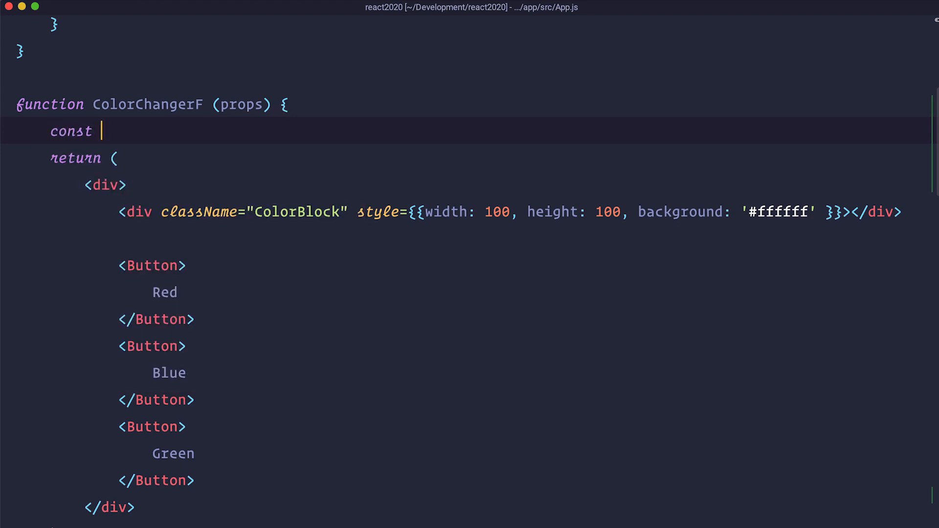
{"action": "type", "text": "[]"}
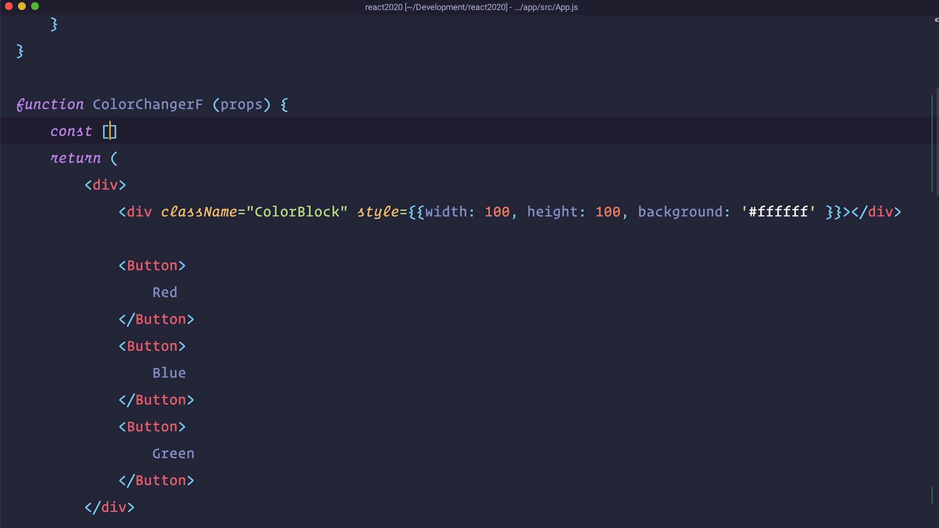
{"action": "mouse_move", "coordinate": [349, 286]}
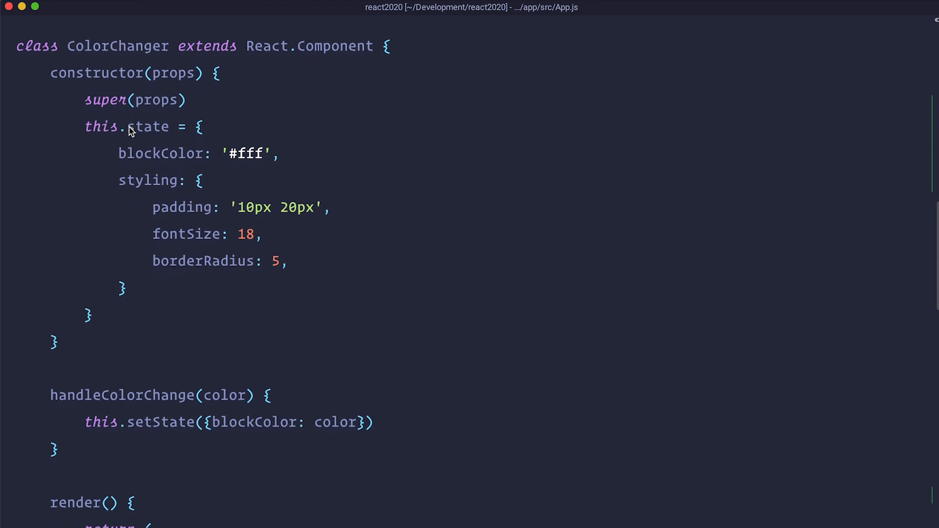
{"action": "left_click", "coordinate": [133, 153]}
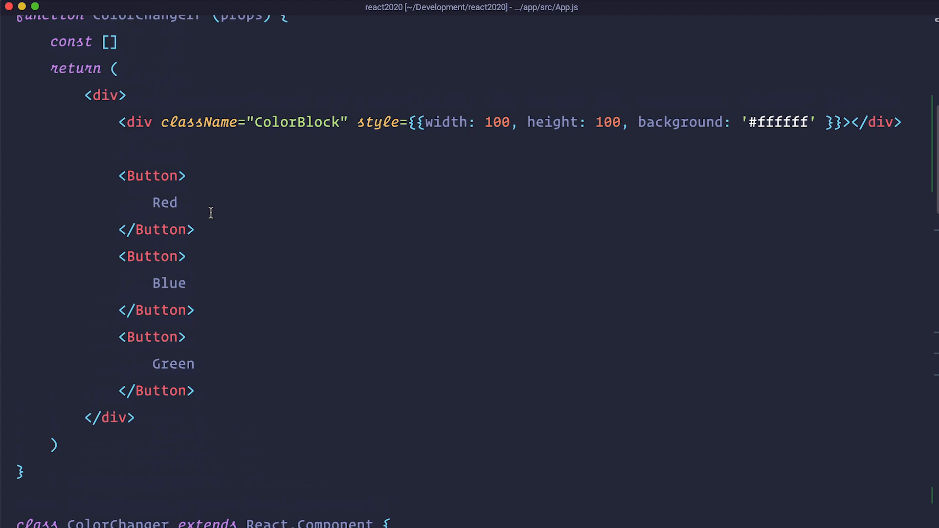
{"action": "scroll", "scroll_direction": "down", "scroll_amount": 3}
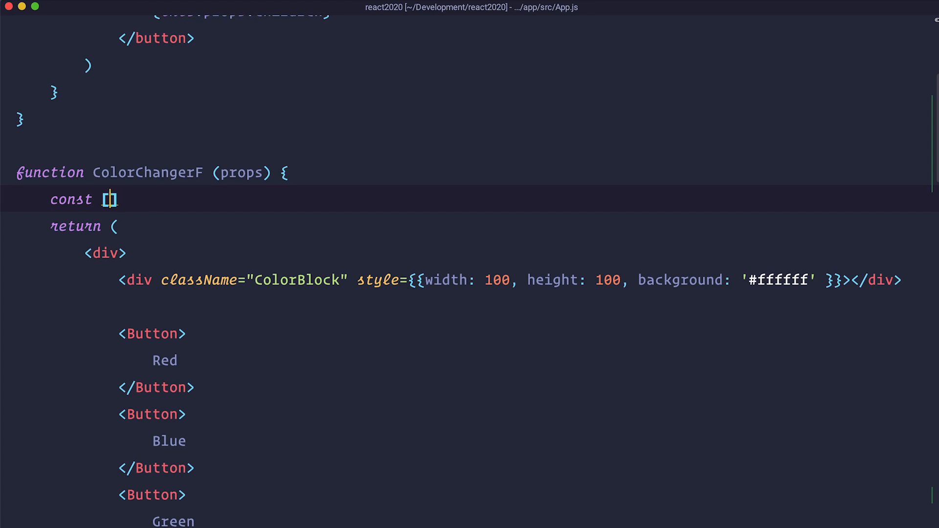
Declare const [blockColor, setBlockColor] = React.useState('#fff') and use blockColor as the background
{"action": "type", "text": "co"}
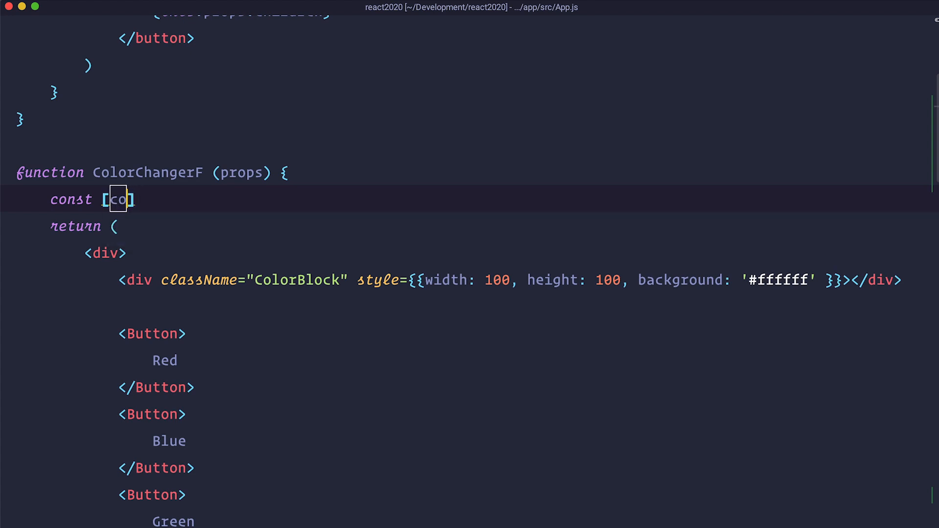
{"action": "type", "text": "blockColor,"}
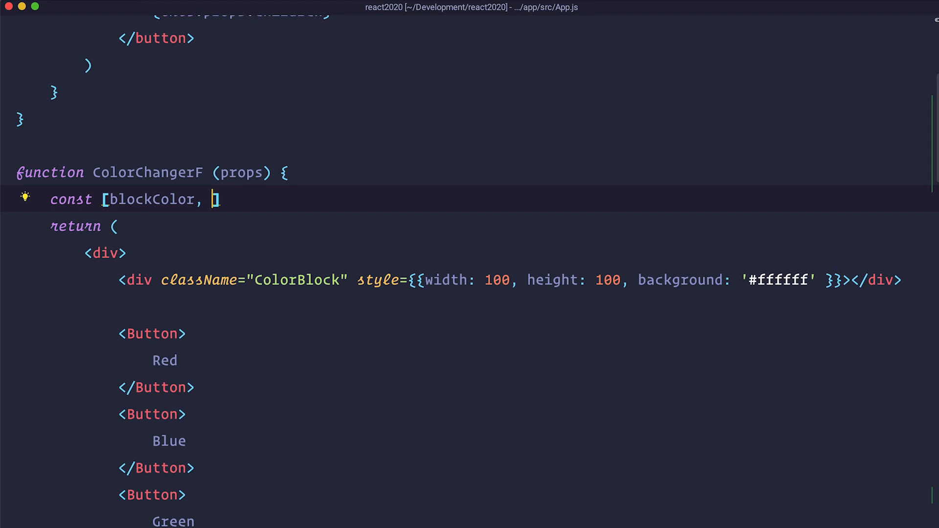
{"action": "type", "text": "setBlockColor] ="}
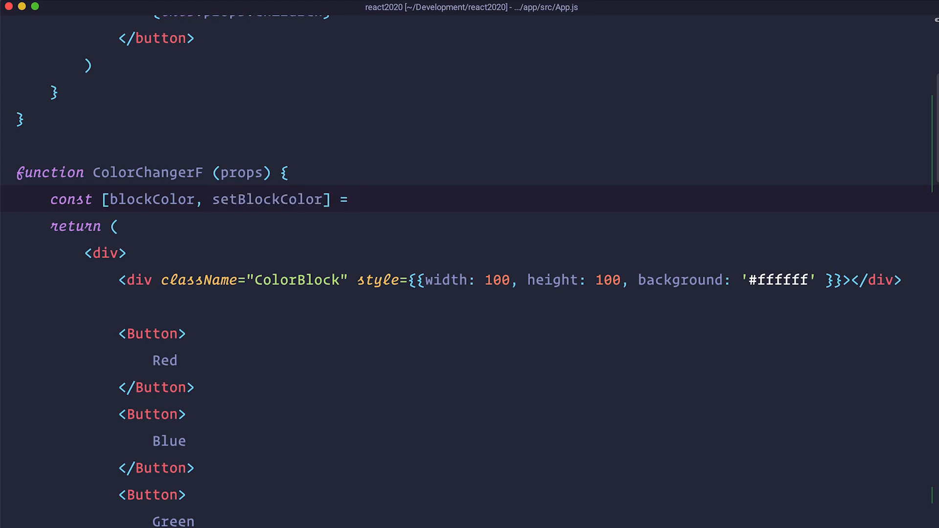
{"action": "type", "text": "React.useState('"}
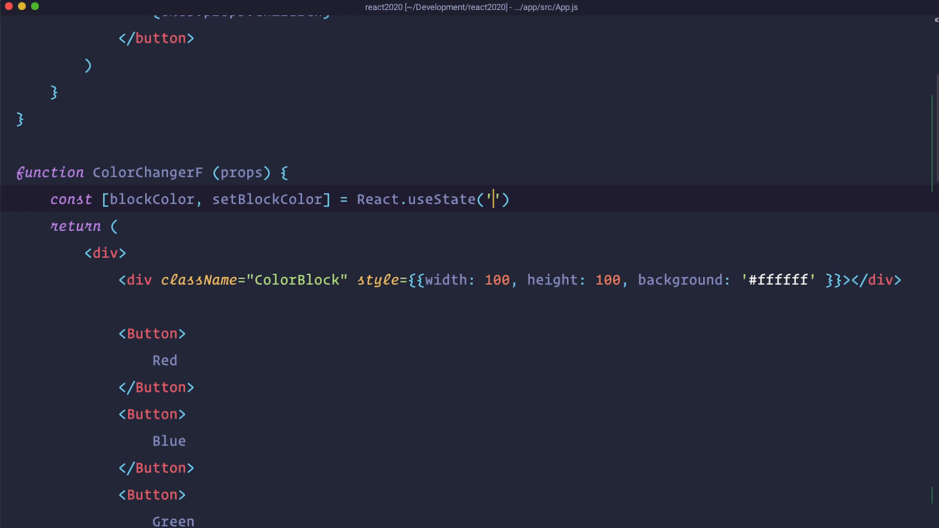
{"action": "type", "text": "#fff"}
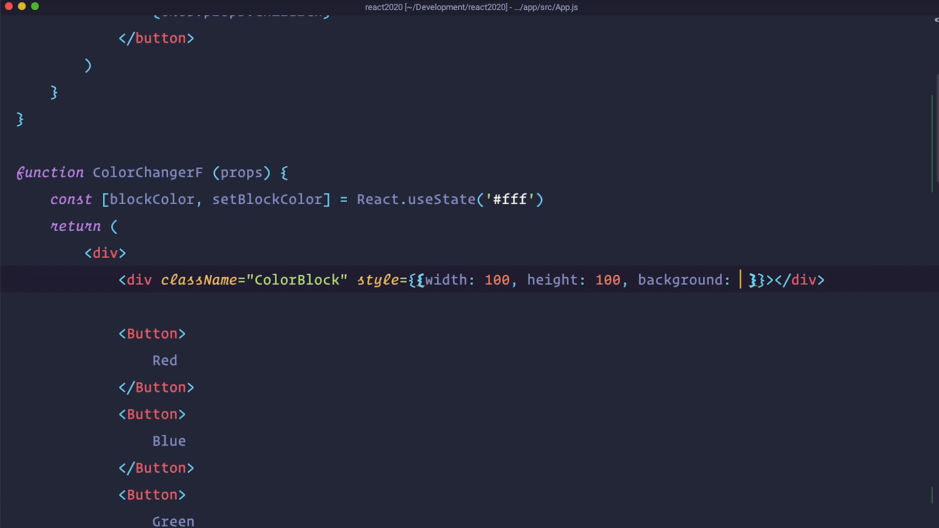
{"action": "type", "text": "blockColor"}
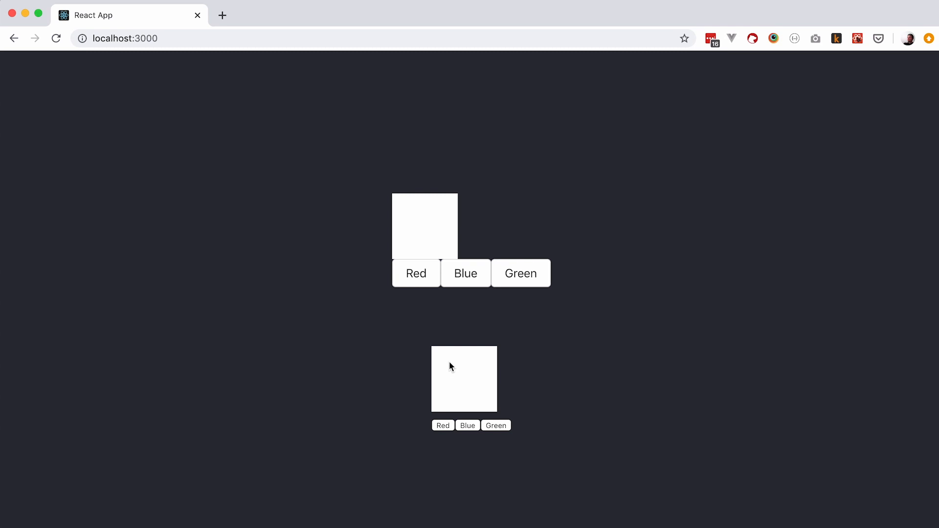
{"action": "mouse_move", "coordinate": [509, 352]}
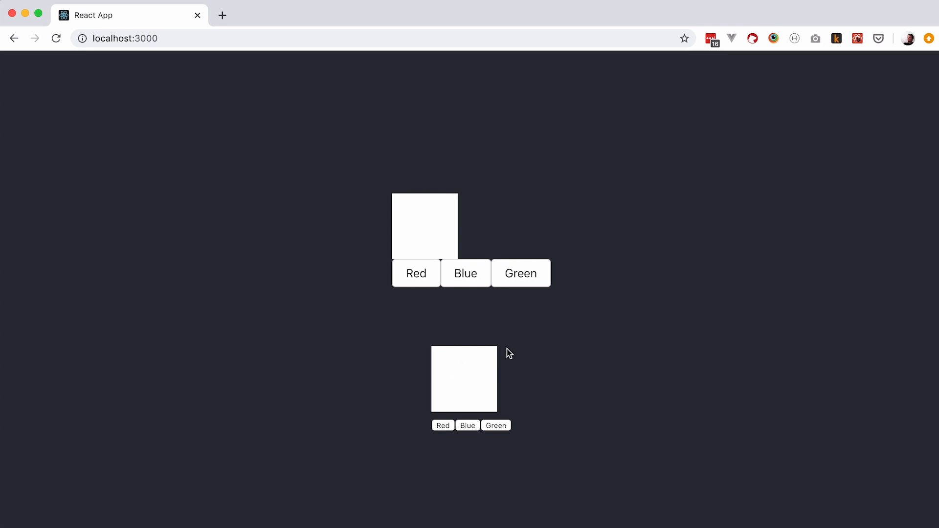
{"action": "mouse_move", "coordinate": [471, 398]}
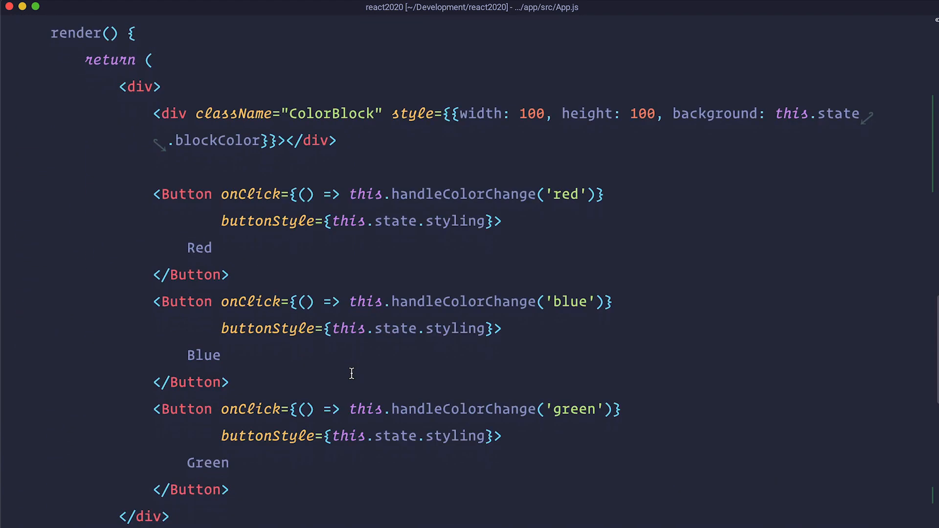
Declare const [buttonStyle, setButtonStyle] = React.useState() for the button styling
{"action": "left_click", "coordinate": [494, 220]}
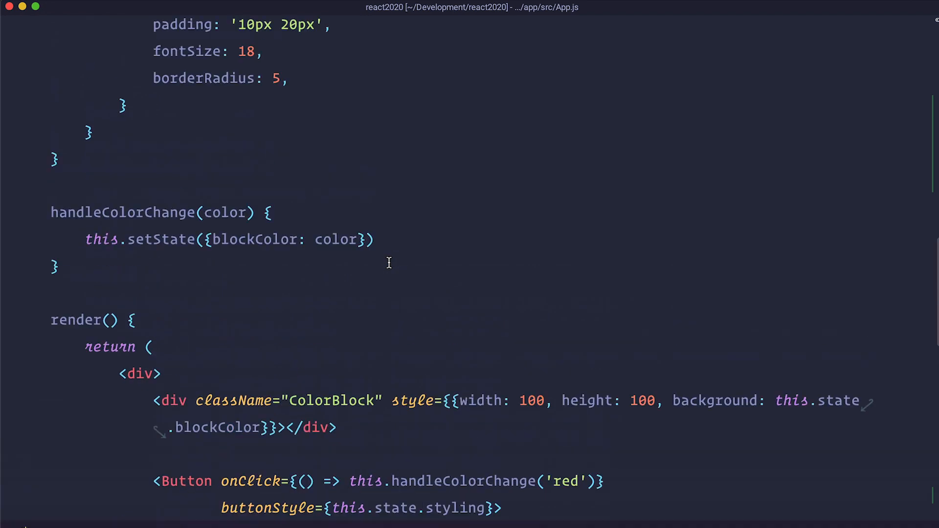
{"action": "scroll", "scroll_direction": "down", "scroll_amount": 3}
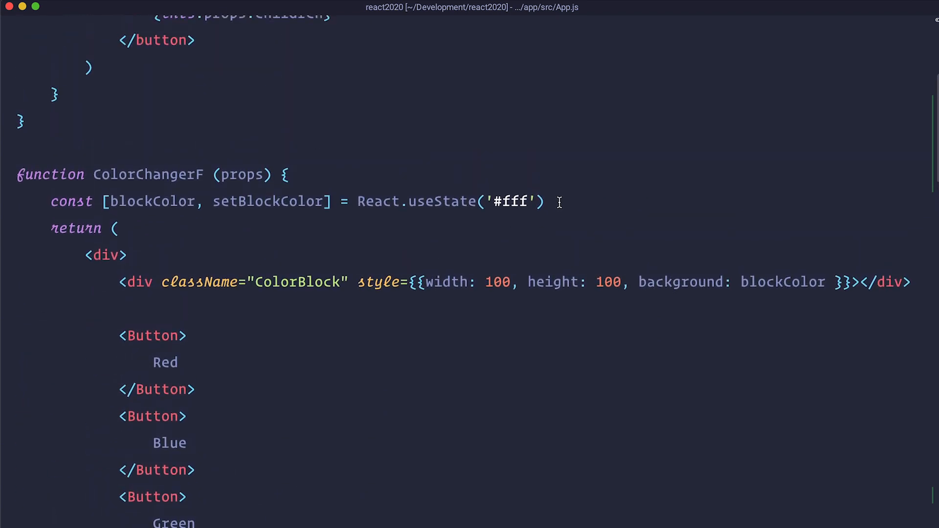
{"action": "type", "text": "const [buttonStyle, setButtonStyle] = React.useSate()"}
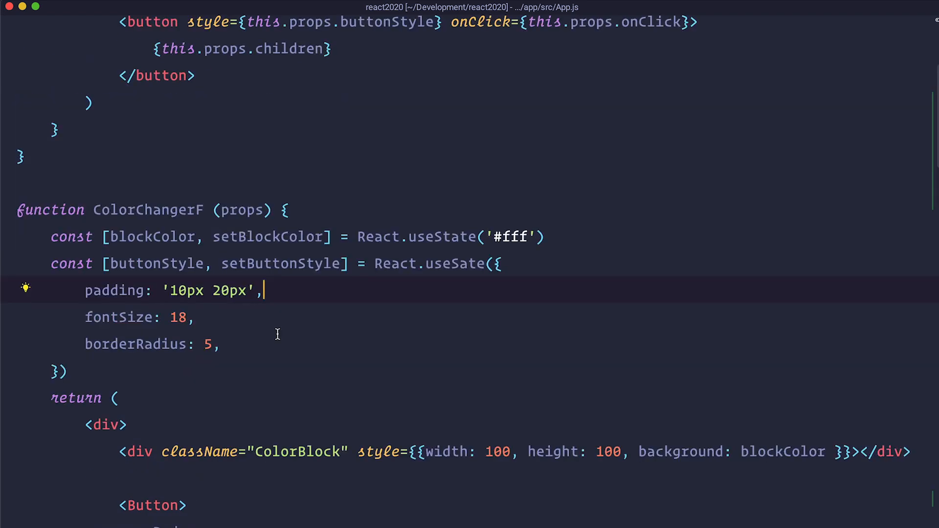
{"action": "mouse_move", "coordinate": [269, 325]}
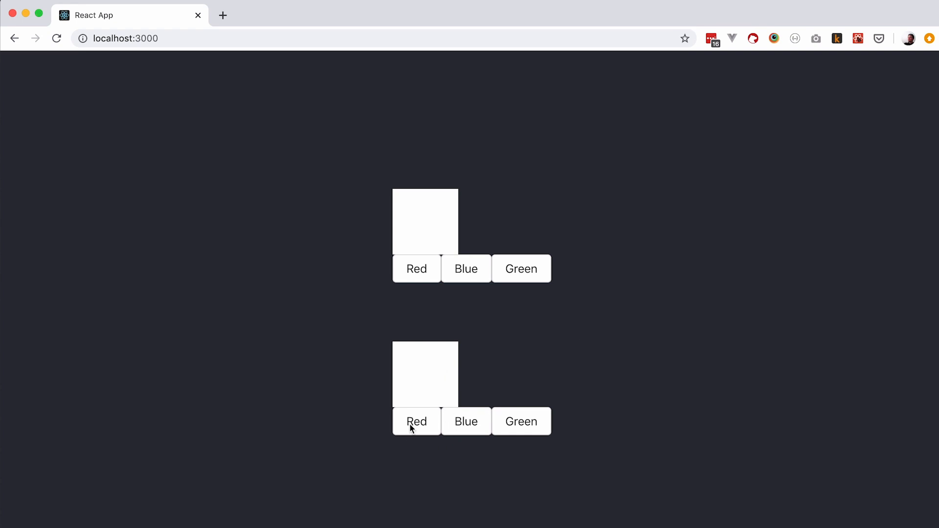
{"action": "mouse_move", "coordinate": [460, 385]}
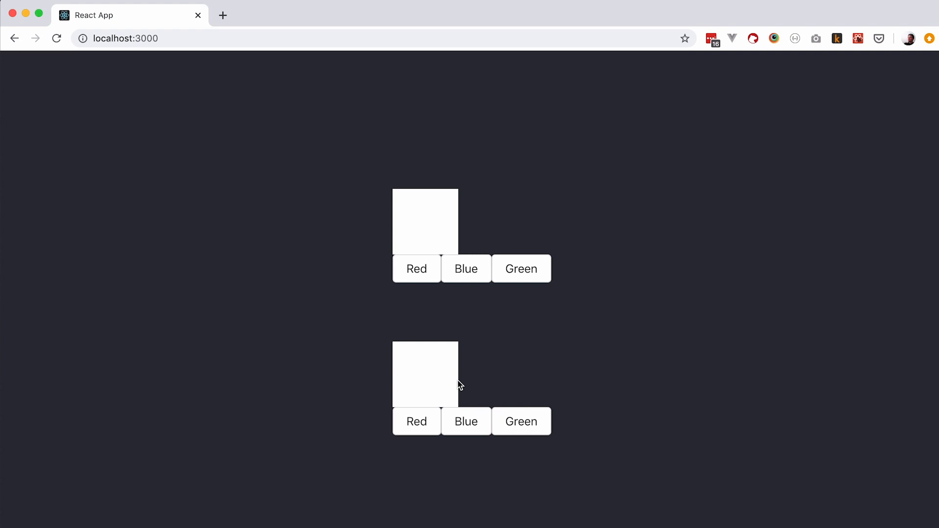
{"action": "mouse_move", "coordinate": [443, 303]}
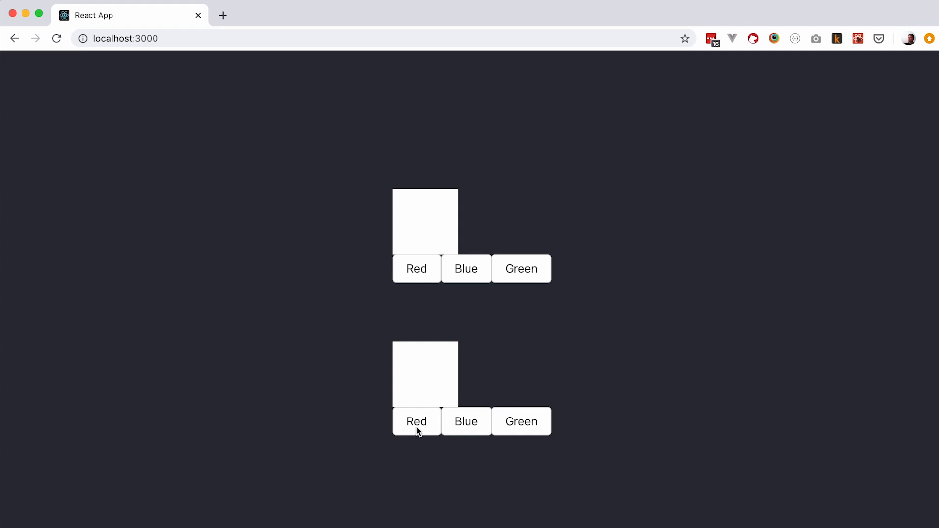
{"action": "left_click", "coordinate": [466, 420]}
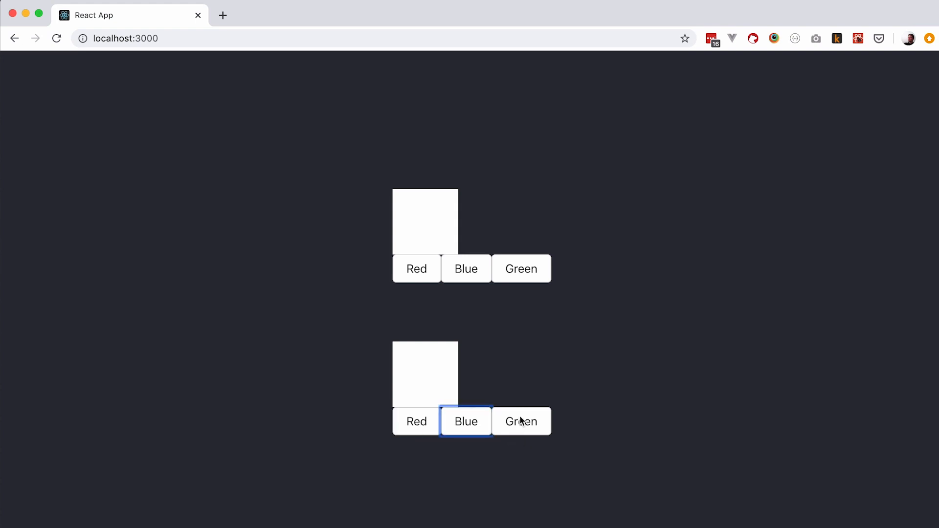
{"action": "left_click", "coordinate": [521, 421]}
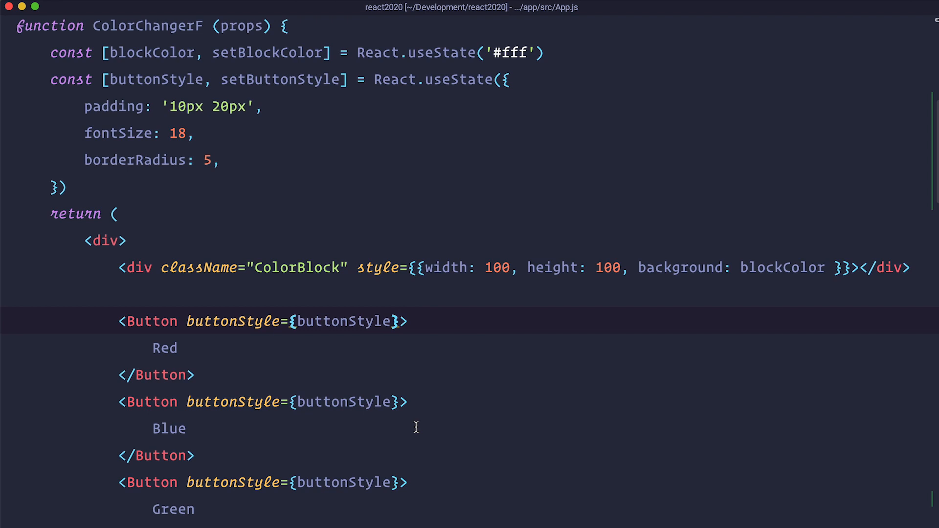
Add onClick={() => setBlockColor('red')} handlers to the buttons and verify the lower square turns blue in Chrome
{"action": "double_click", "coordinate": [267, 52]}
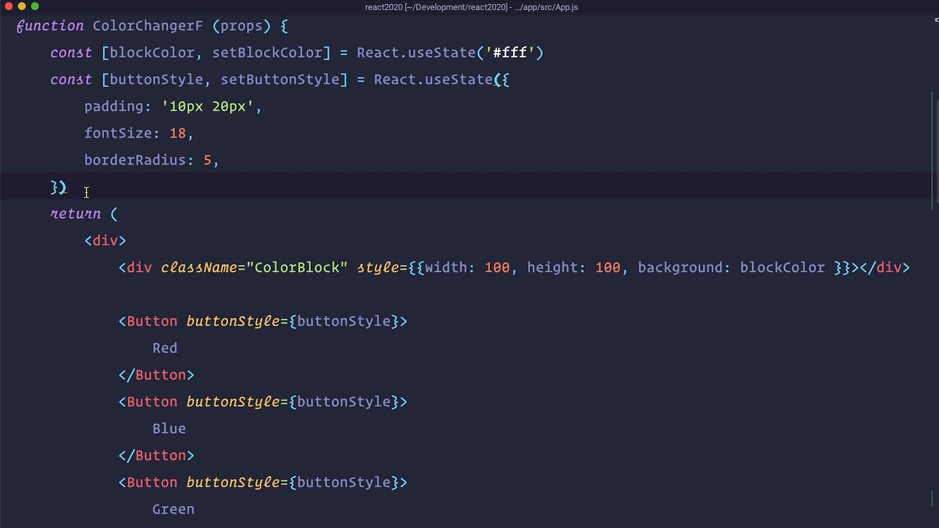
{"action": "mouse_move", "coordinate": [395, 316]}
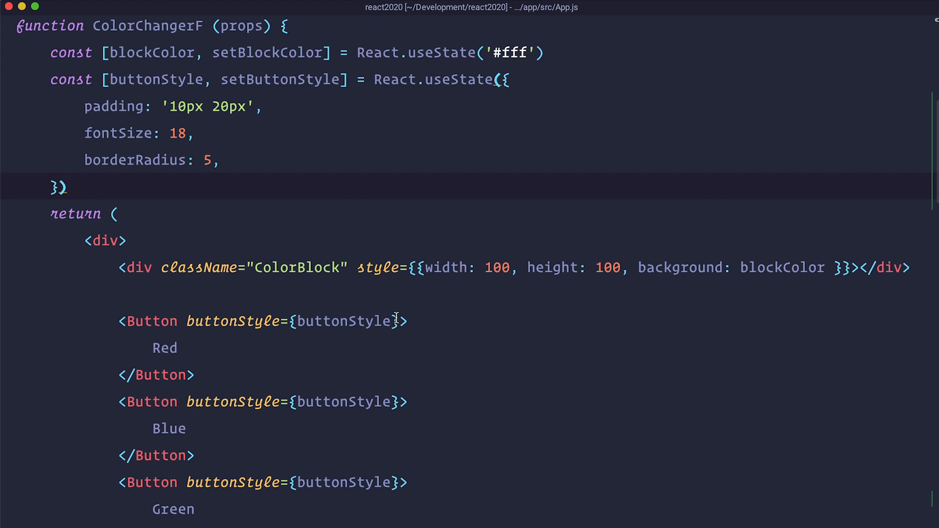
{"action": "type", "text": "onClick={() => setBlockColor('red')}"}
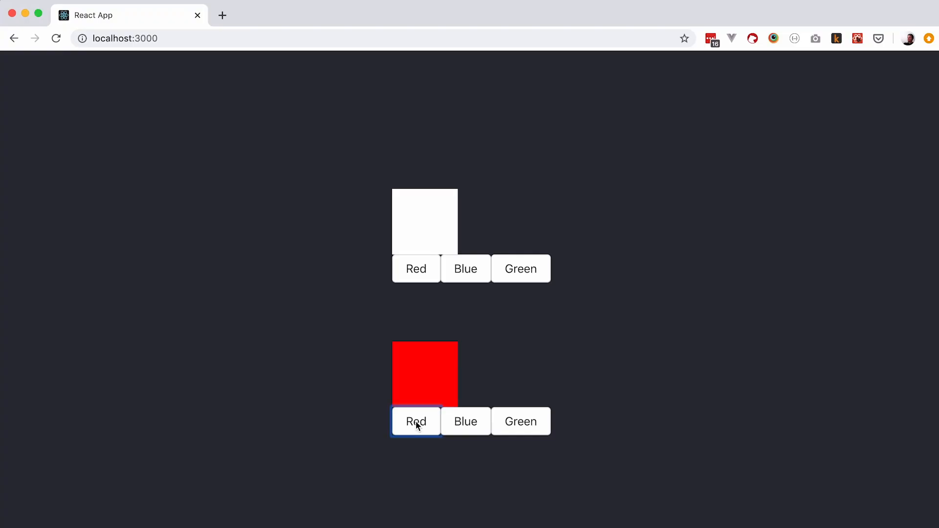
{"action": "left_click", "coordinate": [466, 421]}
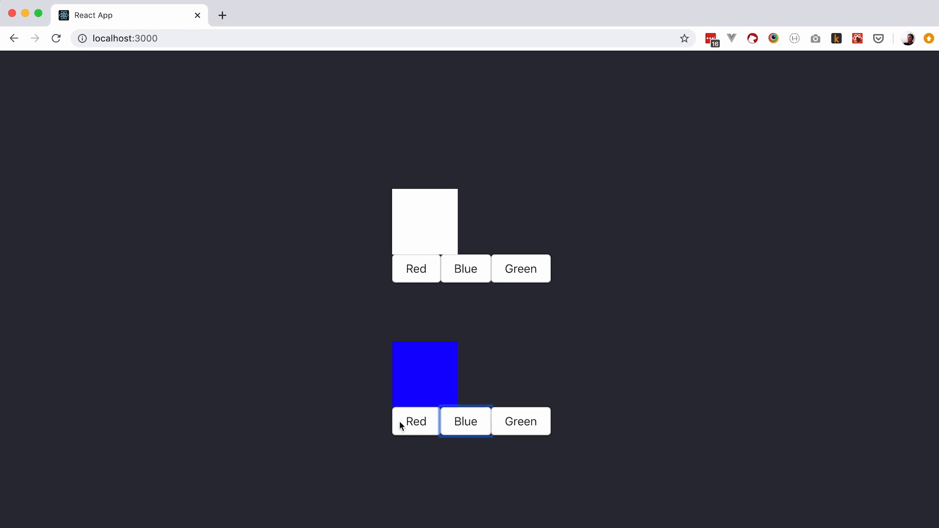